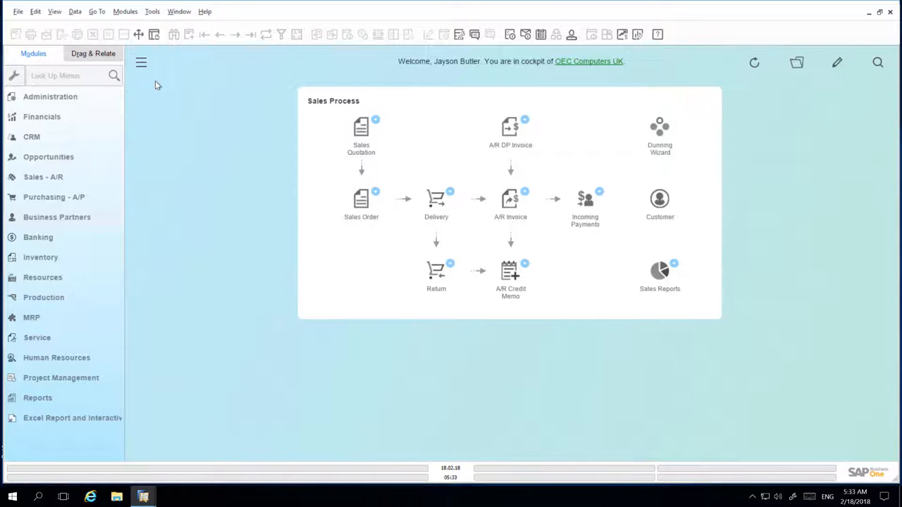
{"action": "mouse_move", "coordinate": [199, 84]}
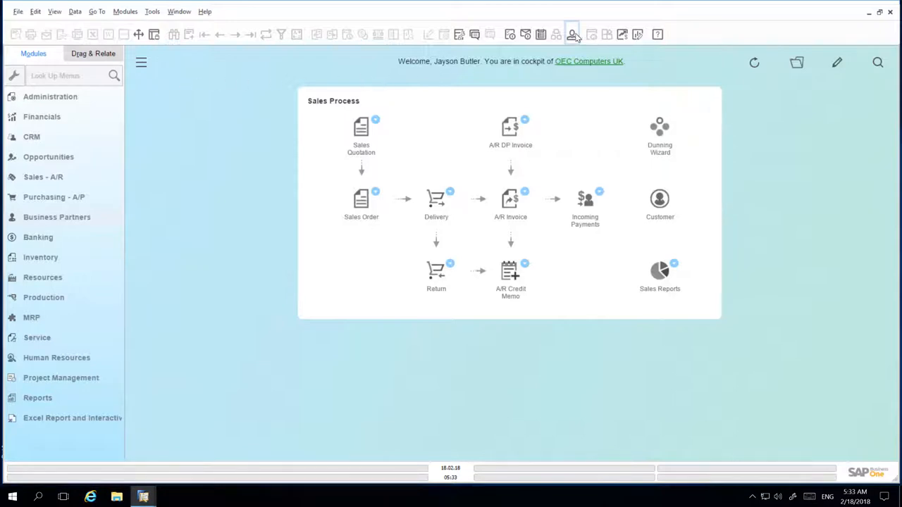
Step: Preview the OEC image as the user's background logo in display settings, then discard the change
{"action": "left_click", "coordinate": [572, 33]}
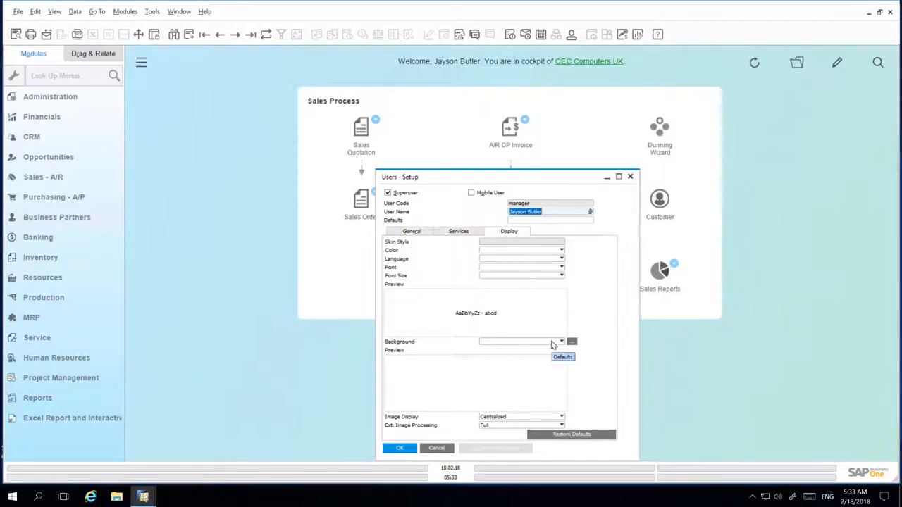
{"action": "left_click", "coordinate": [561, 342]}
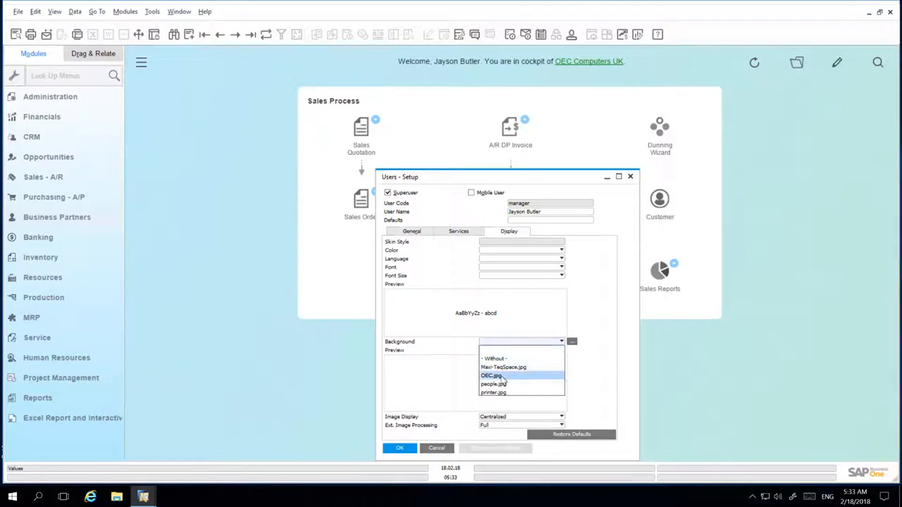
{"action": "left_click", "coordinate": [490, 375]}
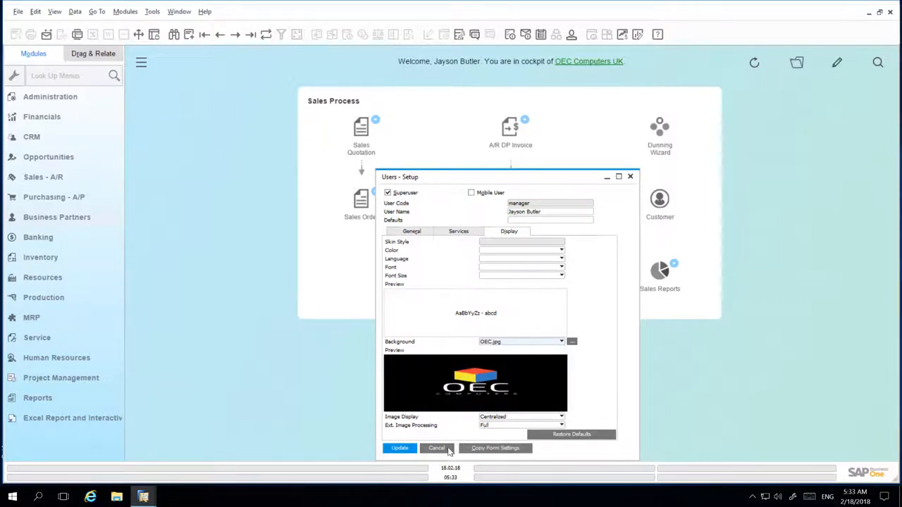
{"action": "left_click", "coordinate": [437, 448]}
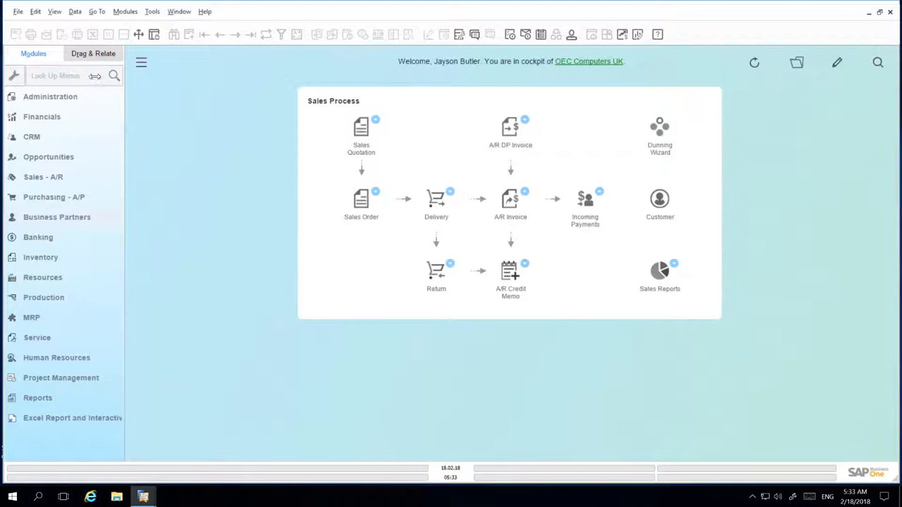
Step: View the item record's picture under Remarks, then the Maxi-Teq business partner's MAXITEQ CONSTRUCTION logo
{"action": "type", "text": "item master"}
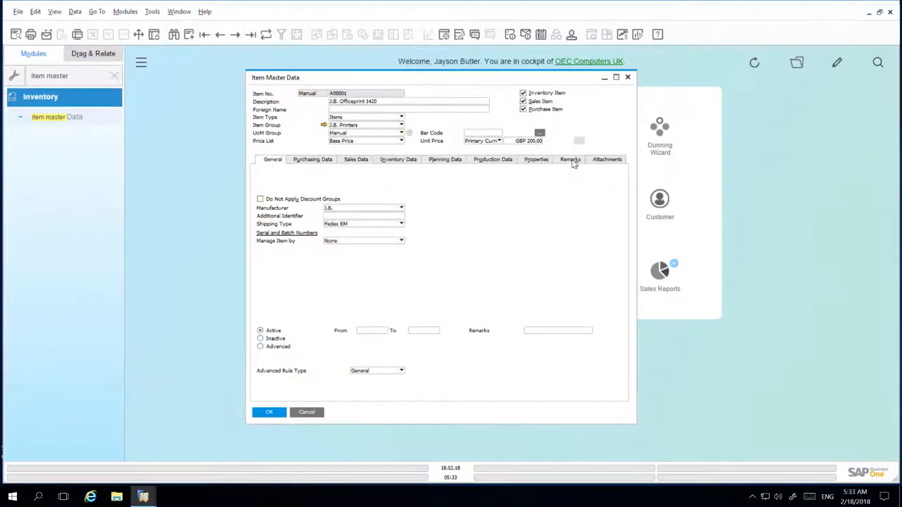
{"action": "left_click", "coordinate": [571, 159]}
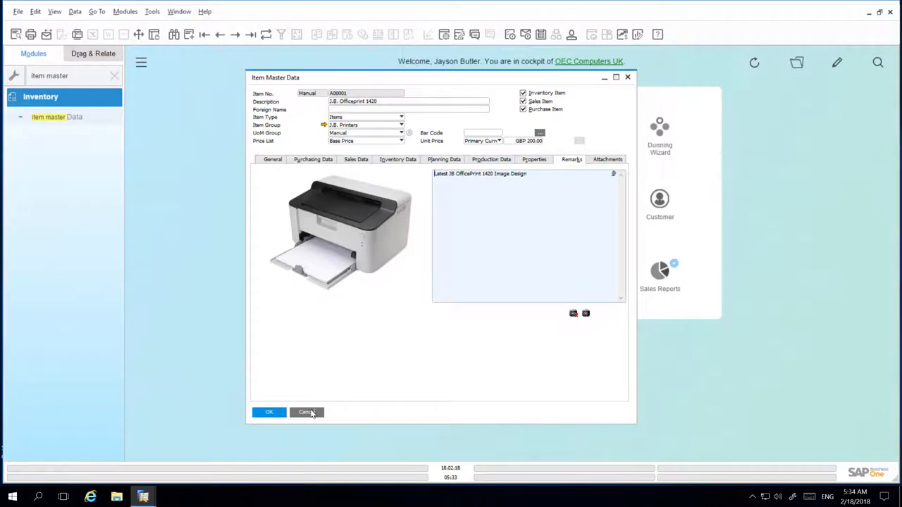
{"action": "left_click", "coordinate": [306, 411]}
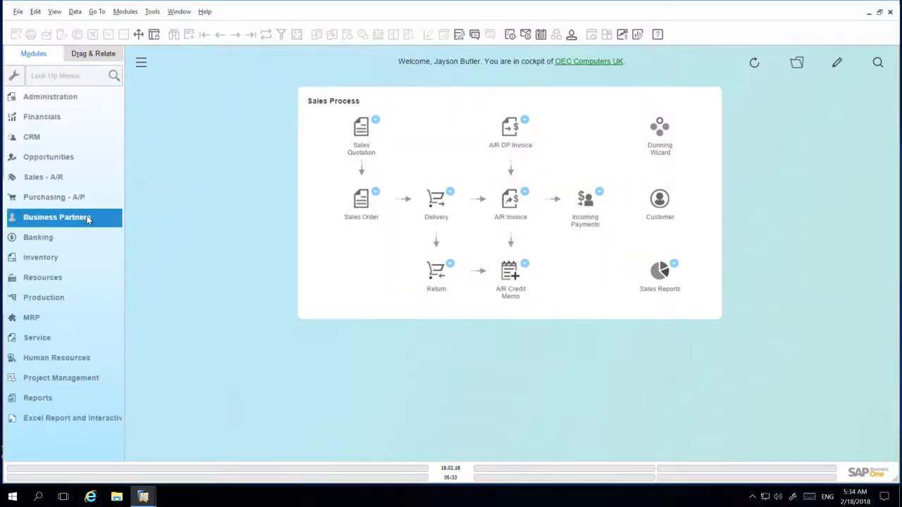
{"action": "left_click", "coordinate": [57, 217]}
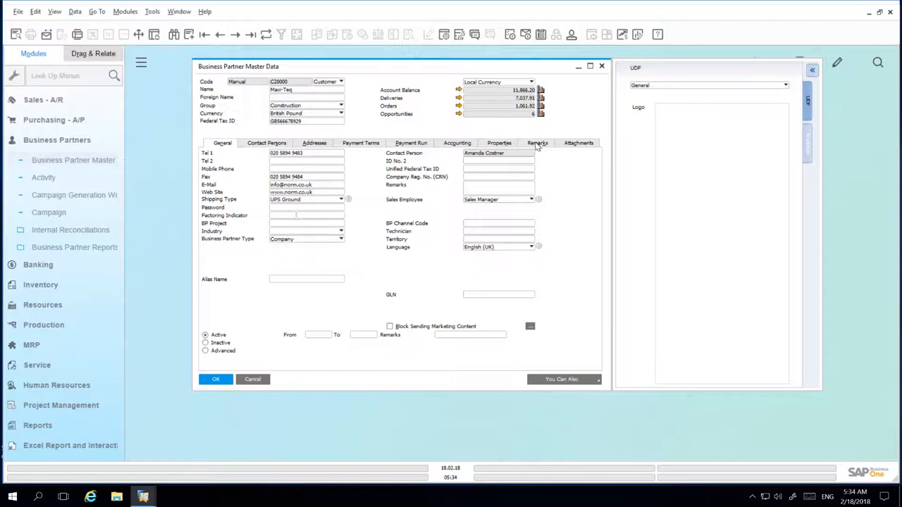
{"action": "left_click", "coordinate": [538, 143]}
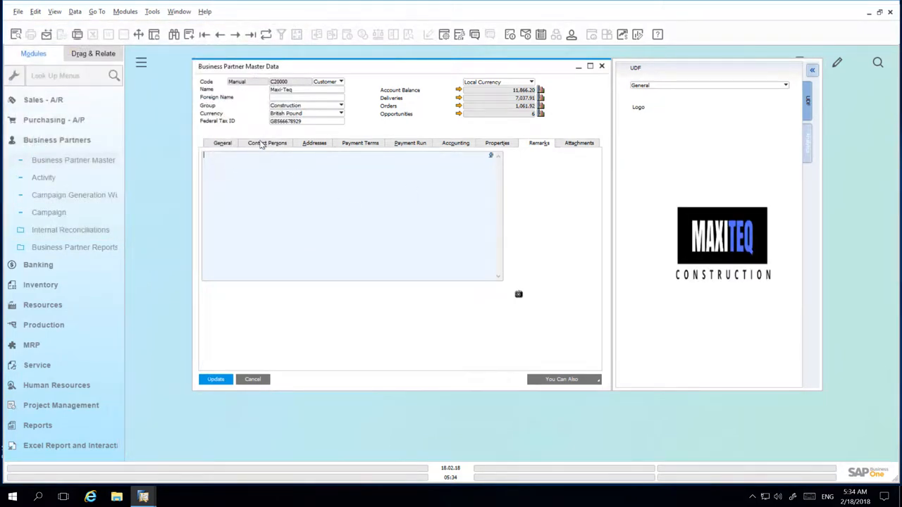
{"action": "left_click", "coordinate": [267, 143]}
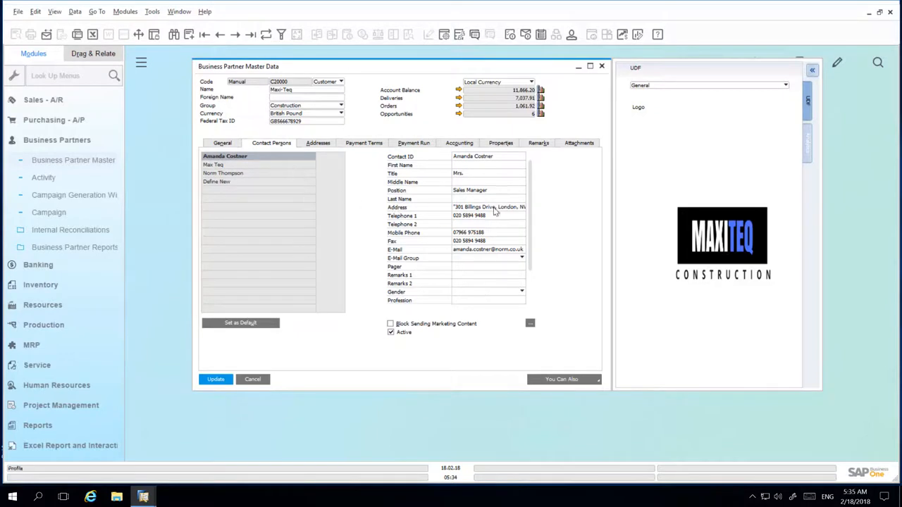
{"action": "scroll", "scroll_direction": "down", "scroll_amount": 3}
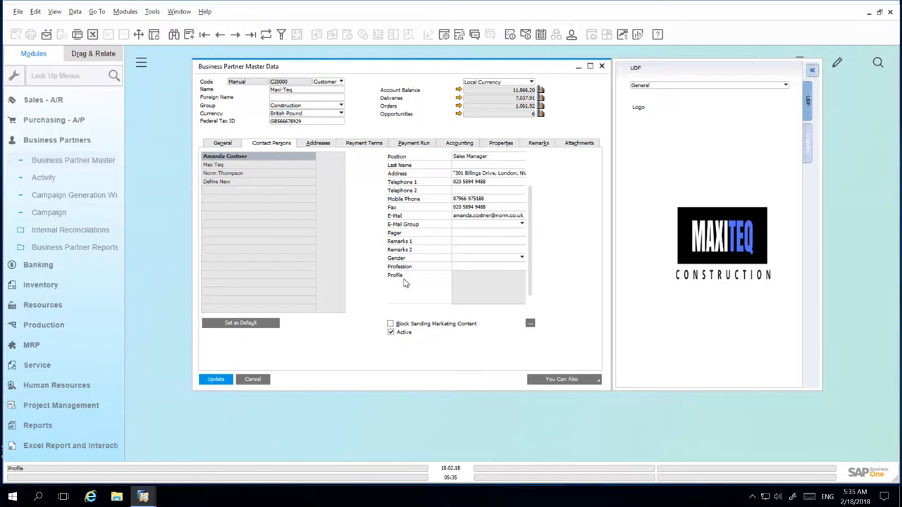
{"action": "left_click", "coordinate": [530, 323]}
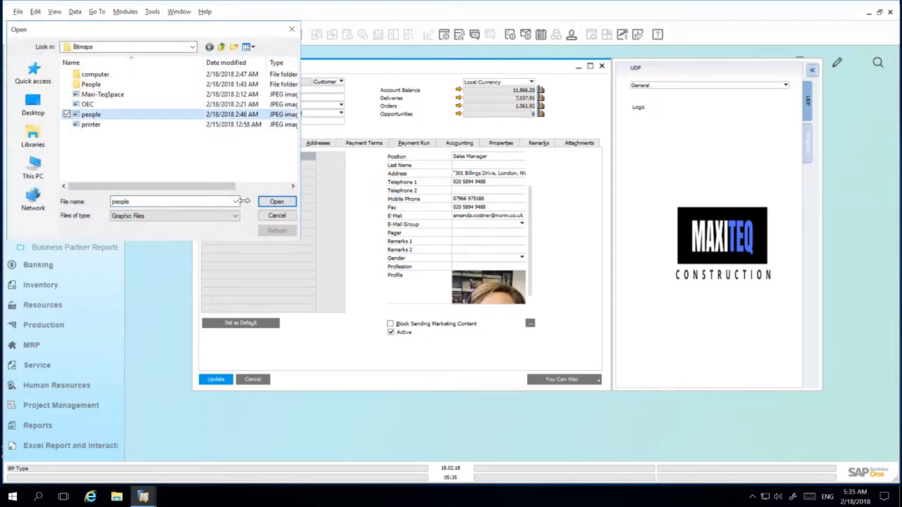
{"action": "left_click", "coordinate": [276, 202]}
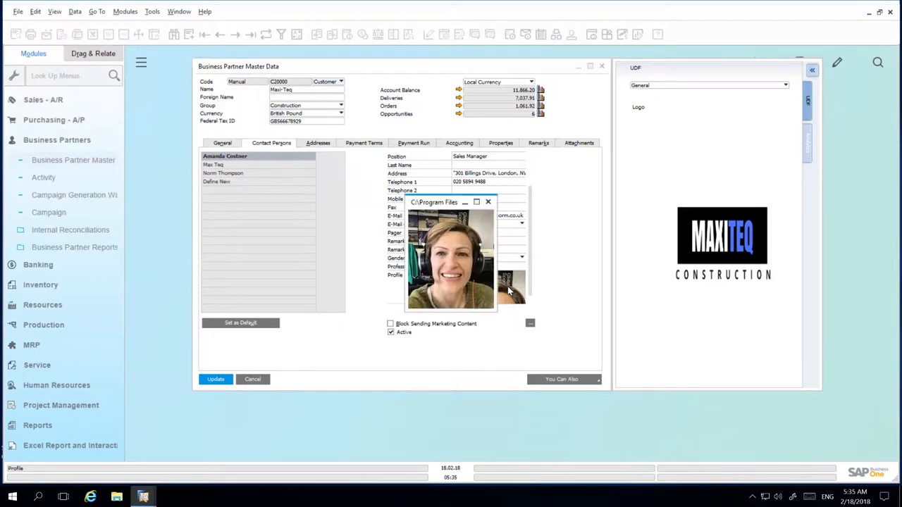